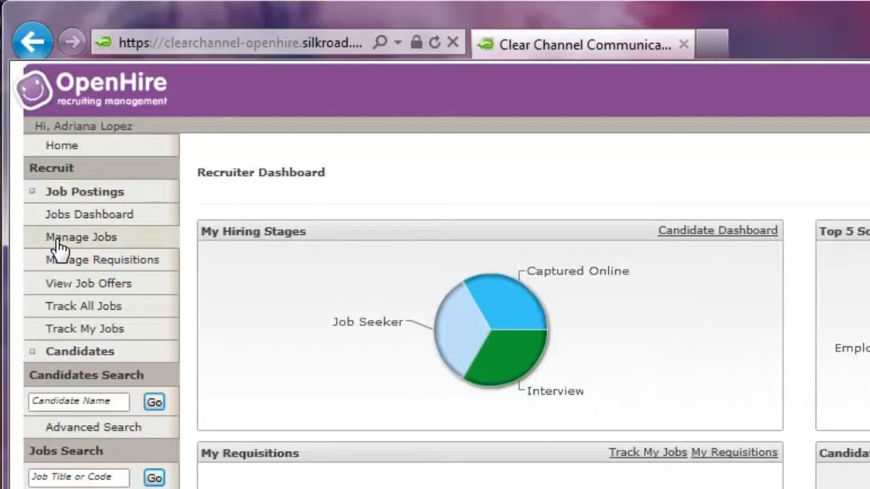
# Step: Go to the Manage Jobs page listing the active Traffic Manager posting (tracking ID 1389)
pyautogui.click(81, 236)
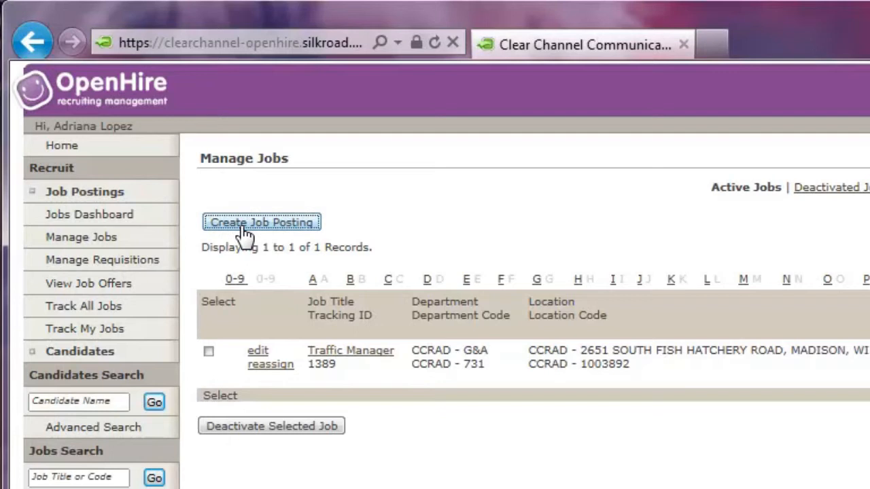
# Step: Create a job posting from the Outside Account Executive (CCRAD - 11100E) template, searched with 'outside'
pyautogui.click(260, 222)
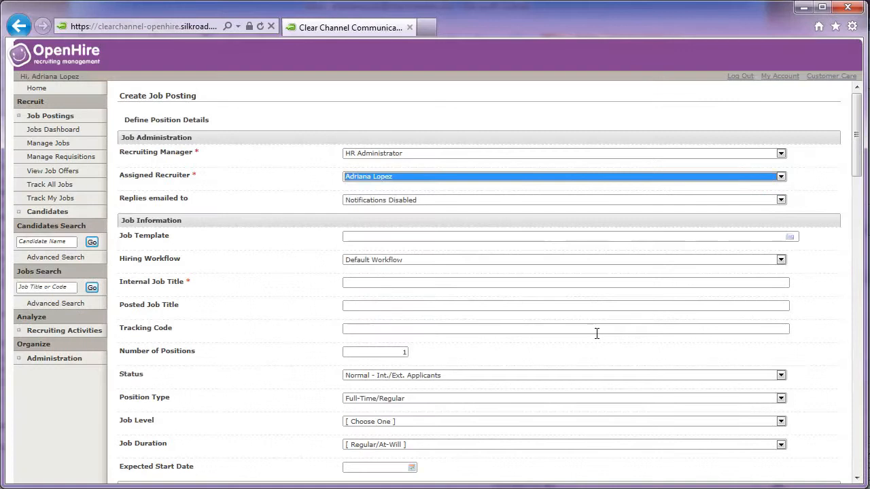
pyautogui.write('outside')
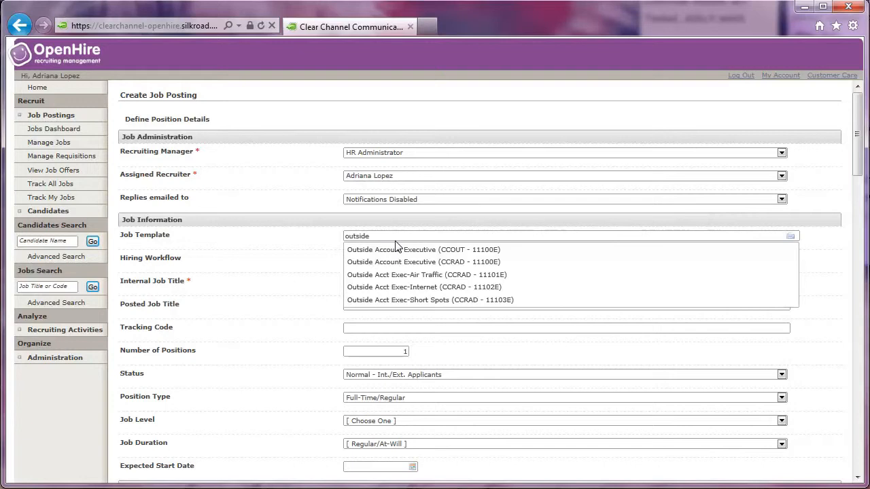
pyautogui.click(421, 261)
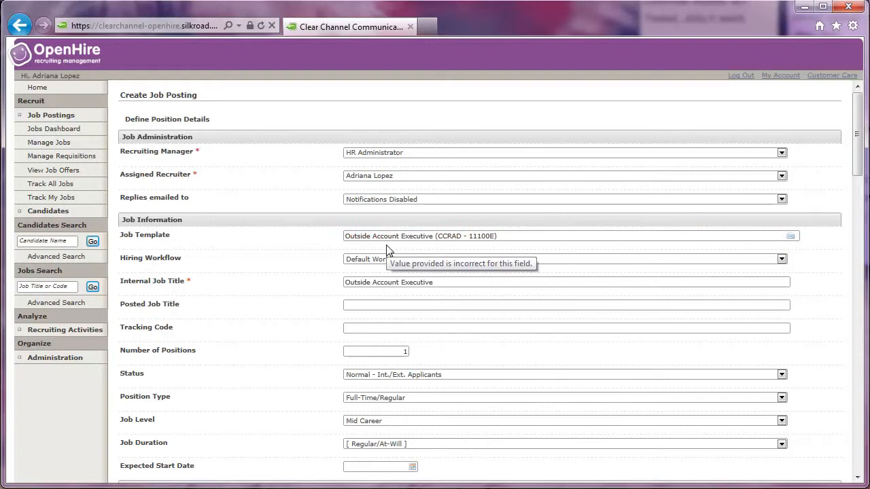
# Step: Append '- Job City, Job State' so the posted title reads 'Outside Account Executive - Job City, Job State'
pyautogui.scroll(-3)
pyautogui.write('Outside Account Executive')
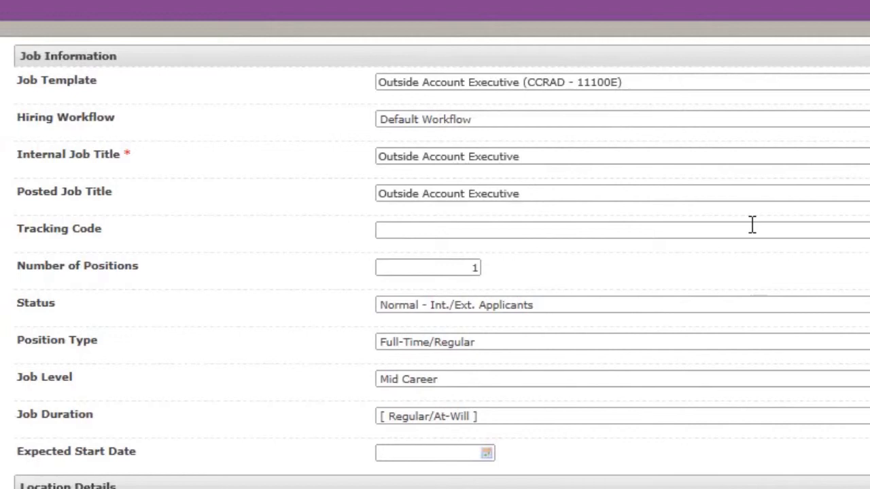
pyautogui.write('- Job City, Job State')
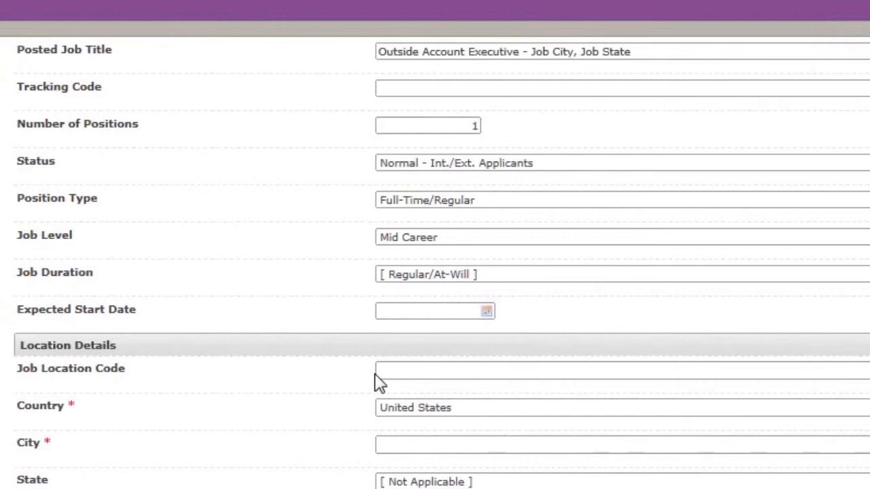
# Step: Set location code 100 to the 200 East Basse Road site, auto-filling San Antonio, Texas, 78209
pyautogui.write('1001893)')
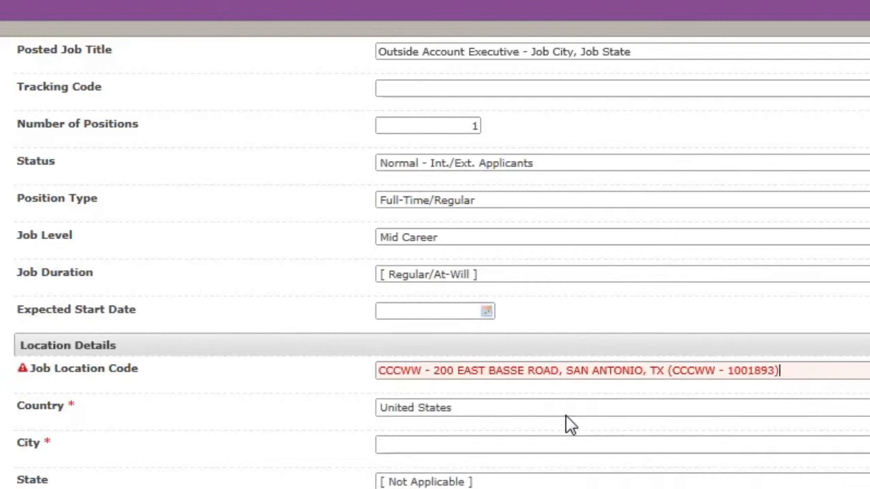
pyautogui.scroll(-3)
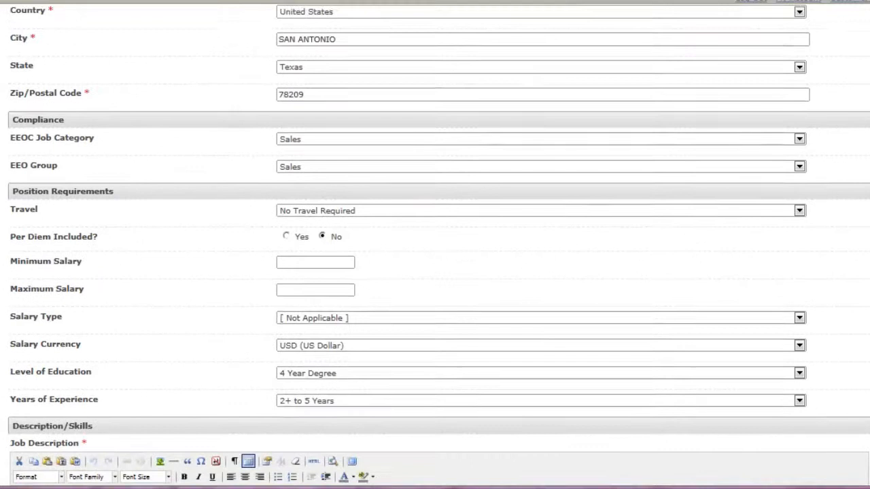
# Step: Scroll through Job Description, Required Skills and Required Experience down to Department & Budget Details
pyautogui.scroll(-3)
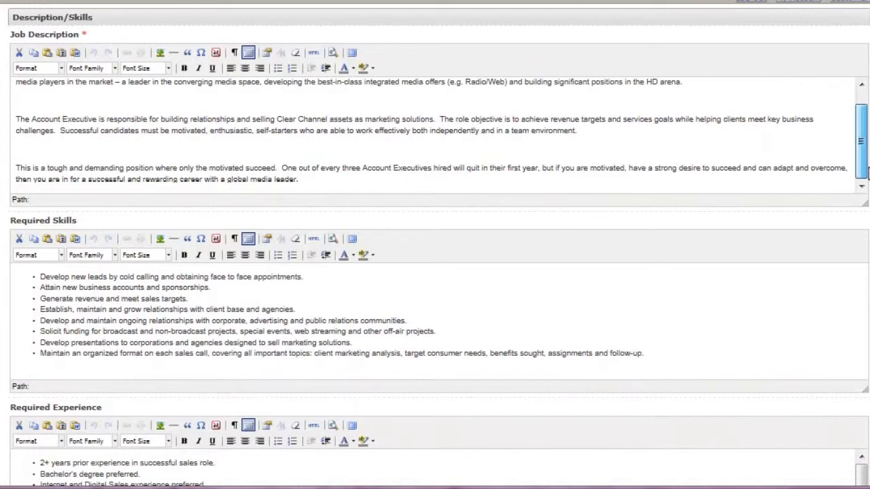
pyautogui.scroll(-3)
pyautogui.write('Location specific info')
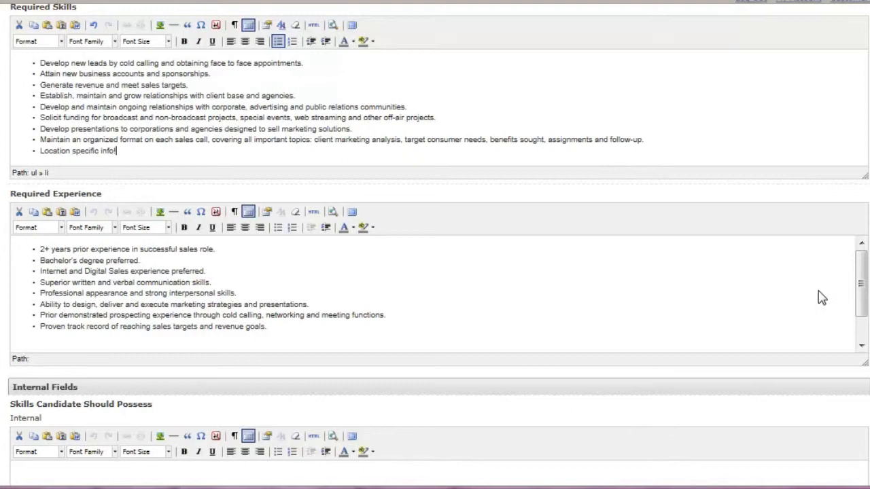
pyautogui.scroll(-3)
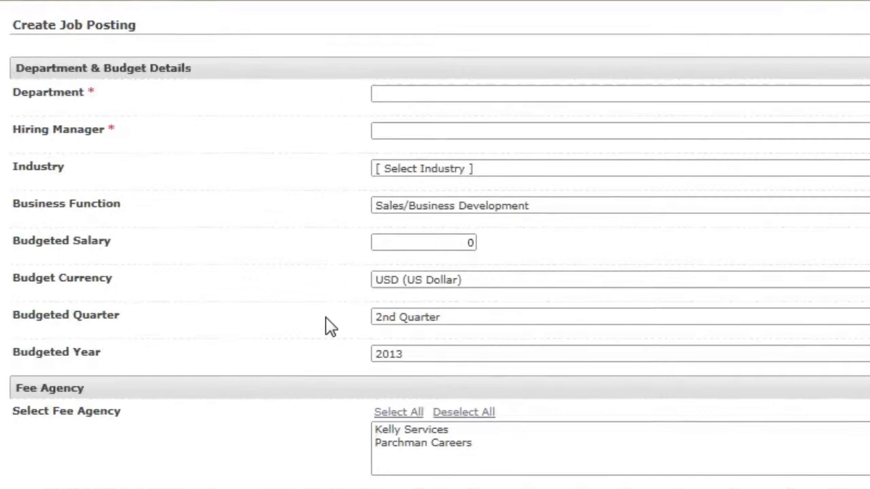
pyautogui.write('598')
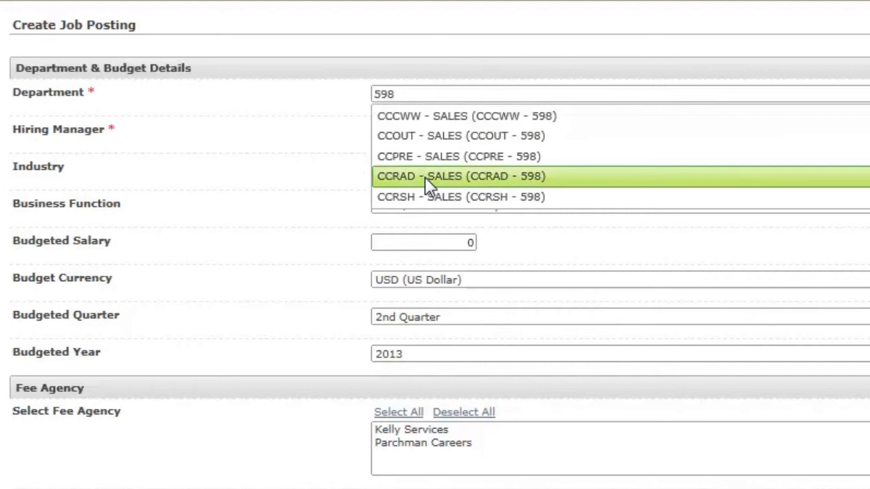
pyautogui.click(462, 177)
pyautogui.write('Adriana')
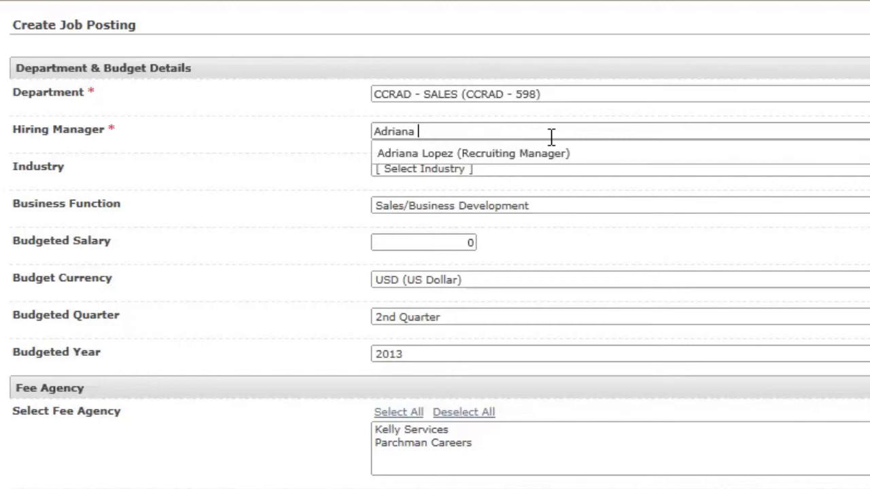
pyautogui.click(473, 152)
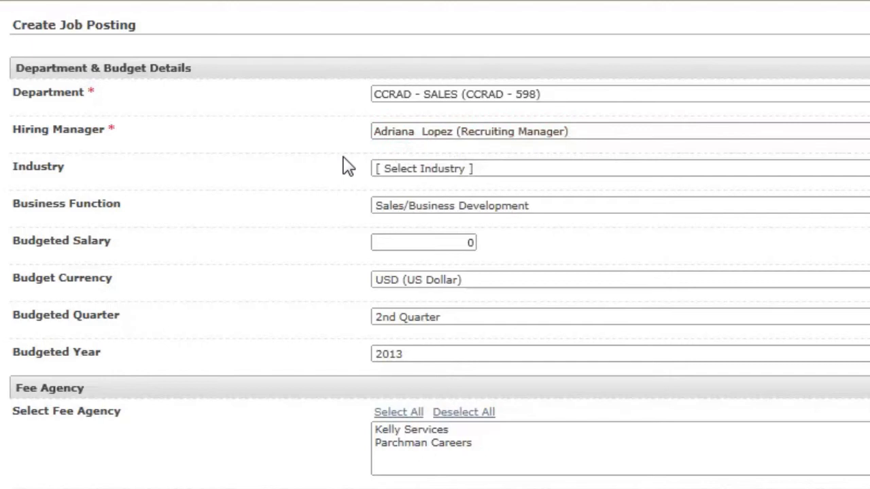
pyautogui.click(563, 185)
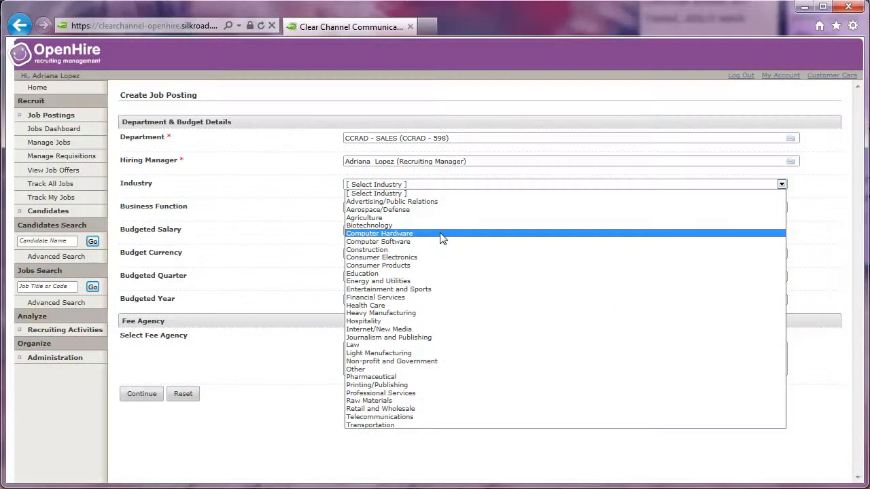
# Step: Choose Entertainment and Sports as industry and continue to the Evaluation Questions step for AE Sales
pyautogui.click(388, 288)
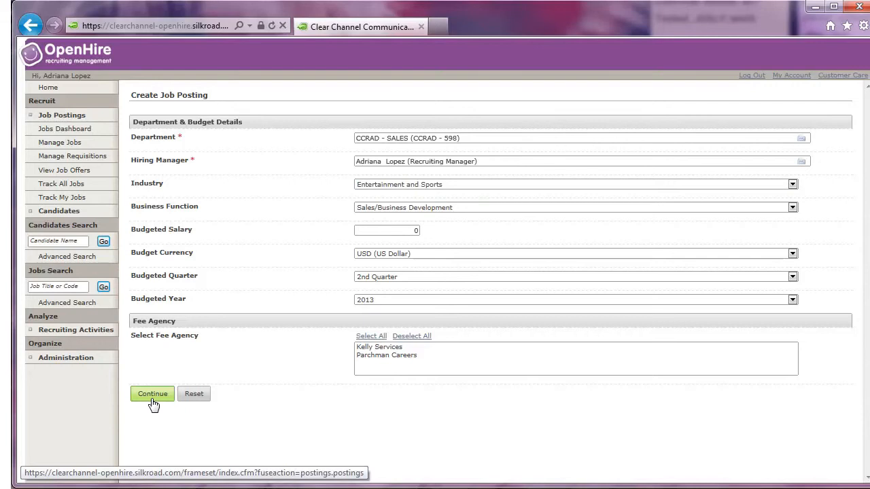
pyautogui.click(152, 394)
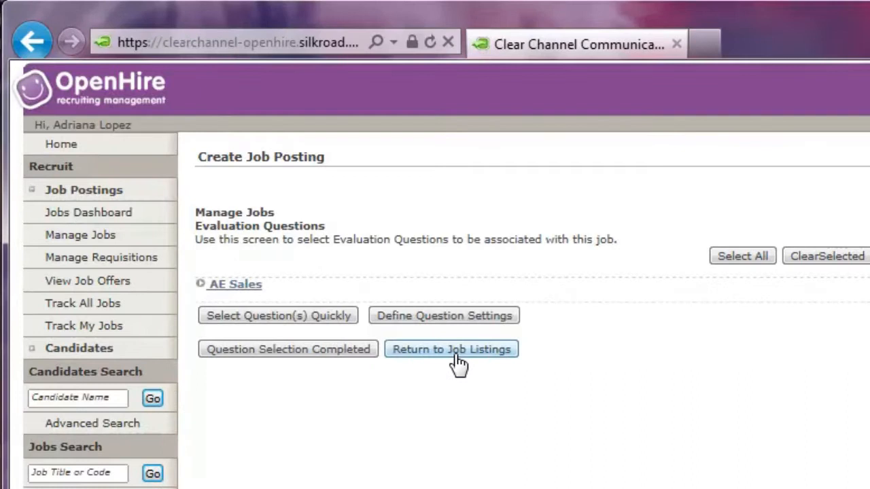
# Step: Return to the job listings and show Track My Jobs with the Outside Account Executive postings
pyautogui.click(452, 349)
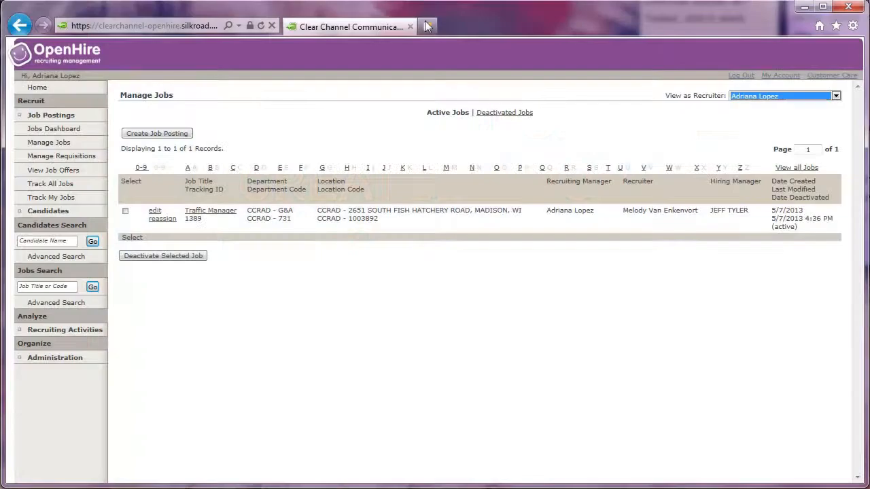
pyautogui.click(51, 197)
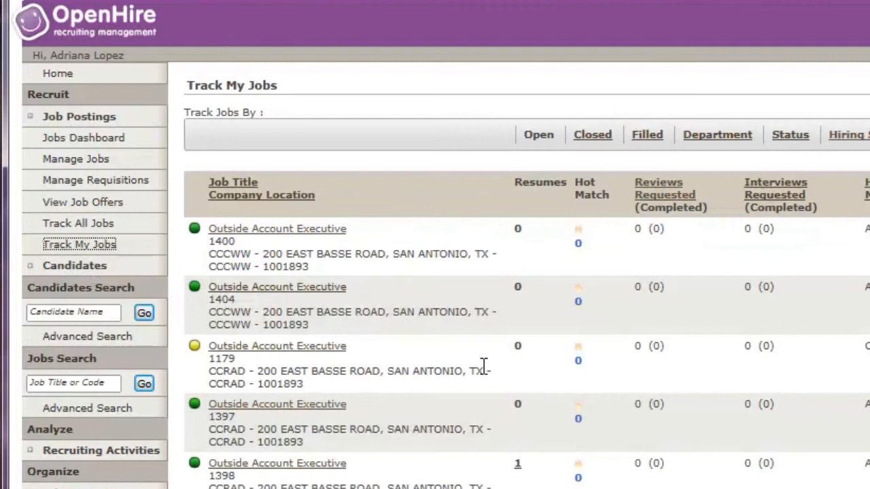